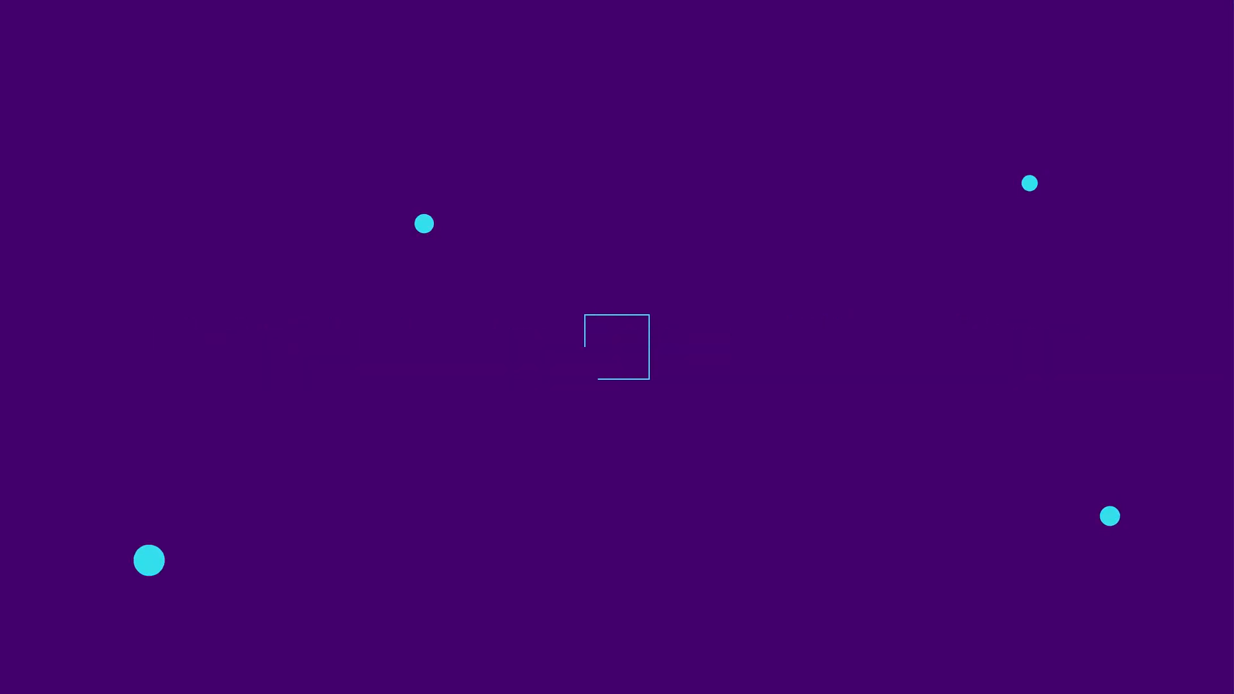
pyautogui.click(616, 347)
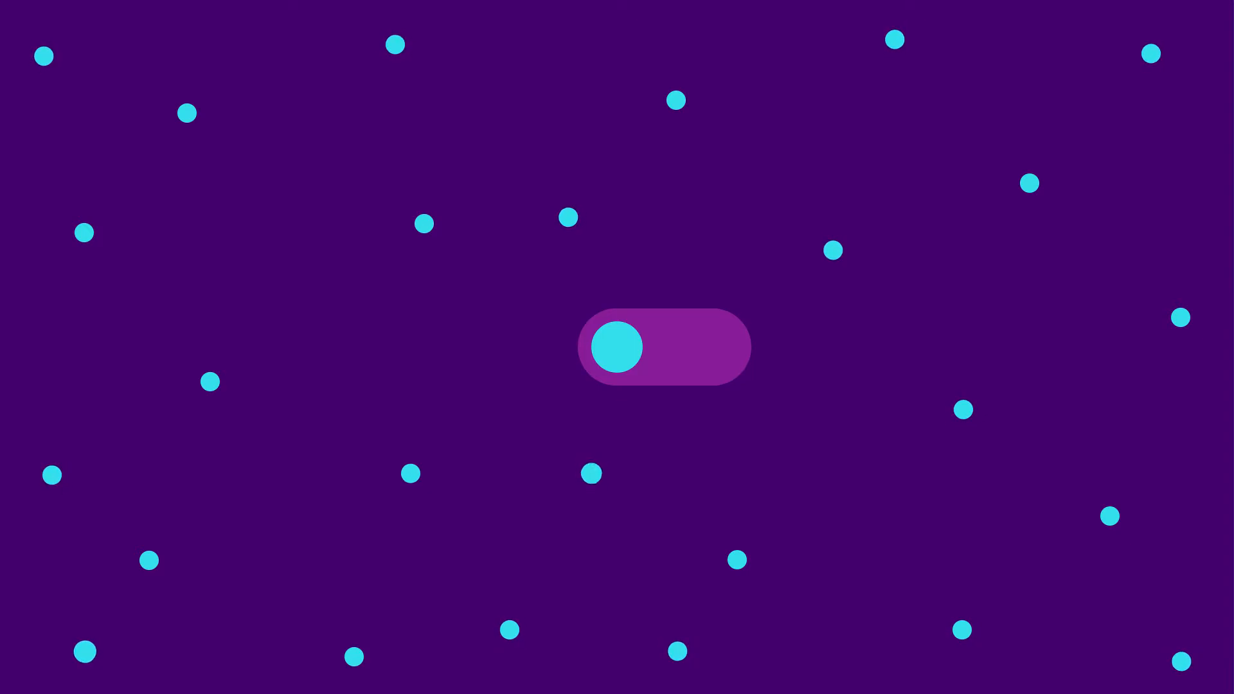
pyautogui.click(663, 347)
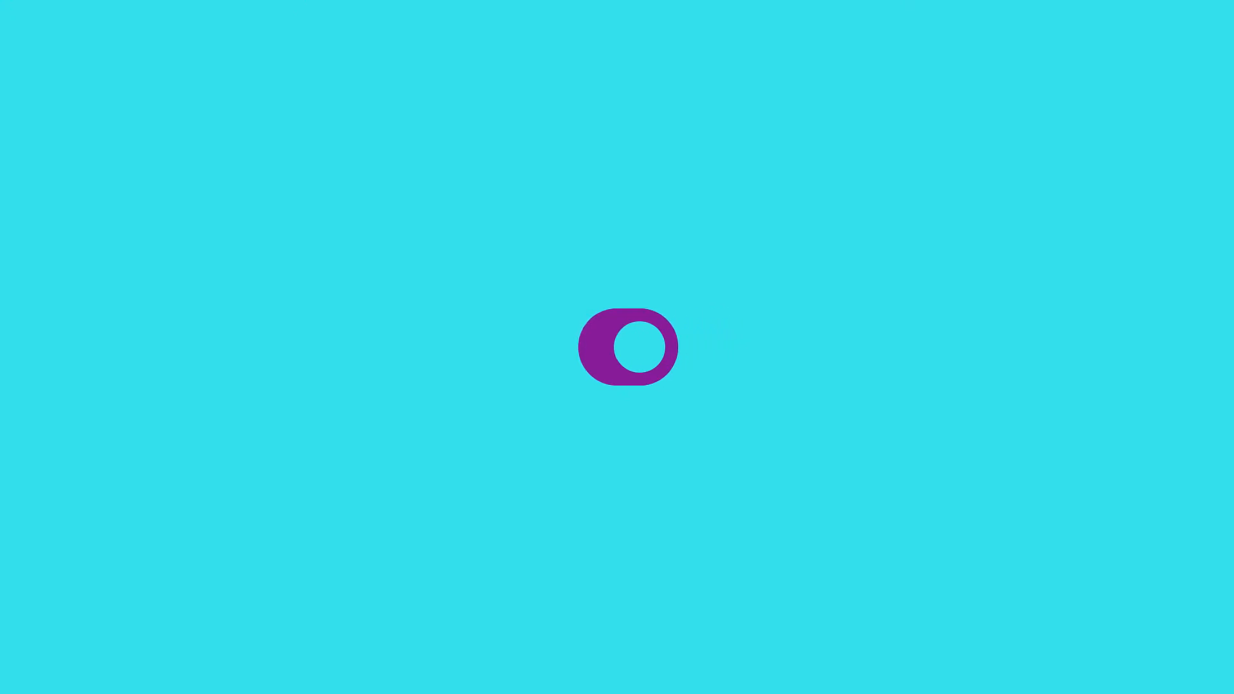